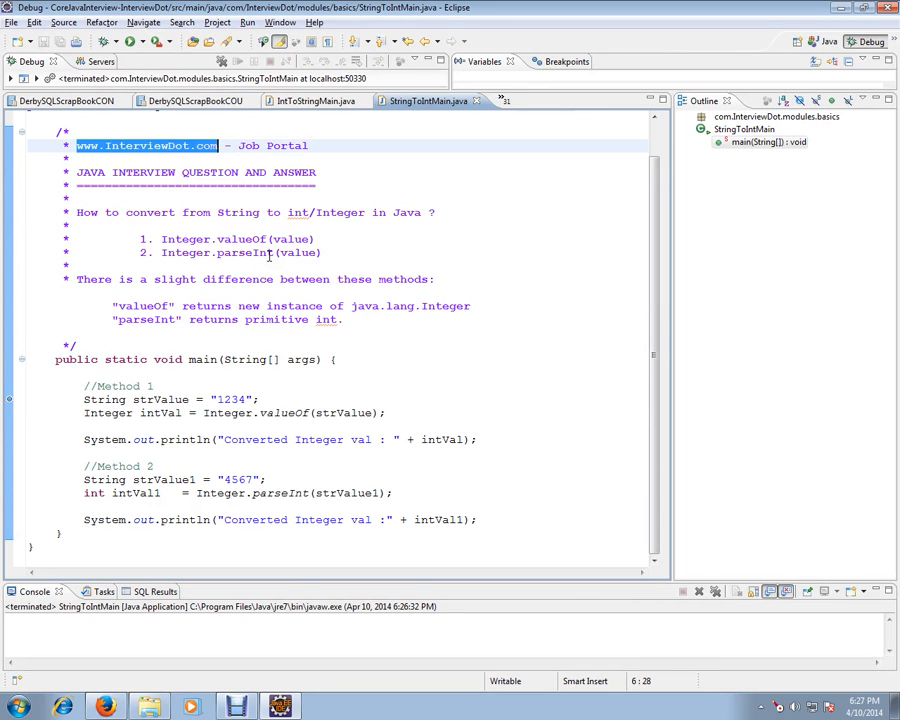
pyautogui.moveTo(290, 260)
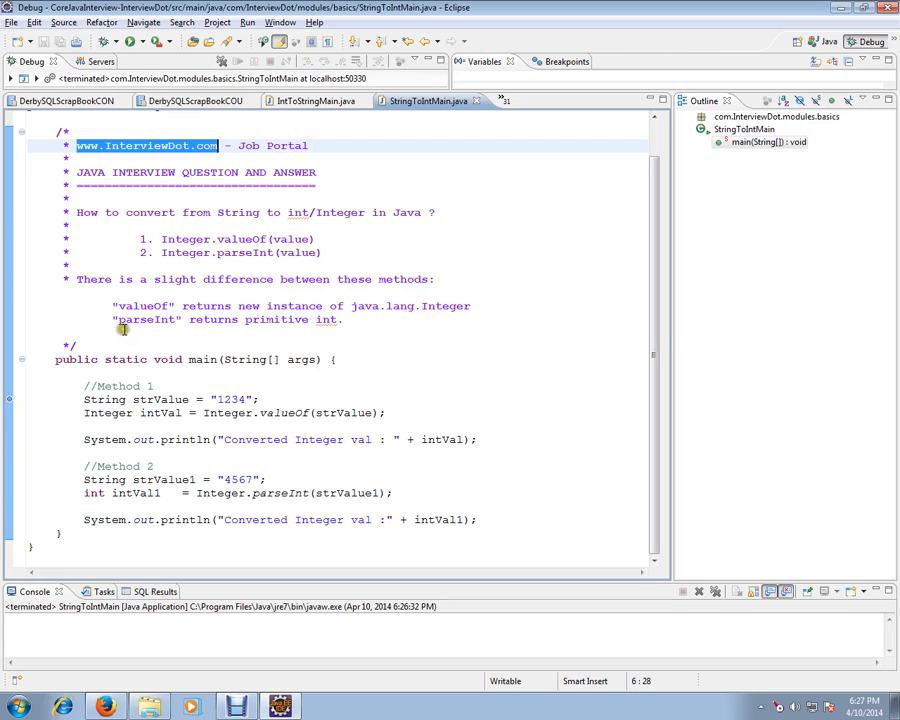
pyautogui.moveTo(388, 332)
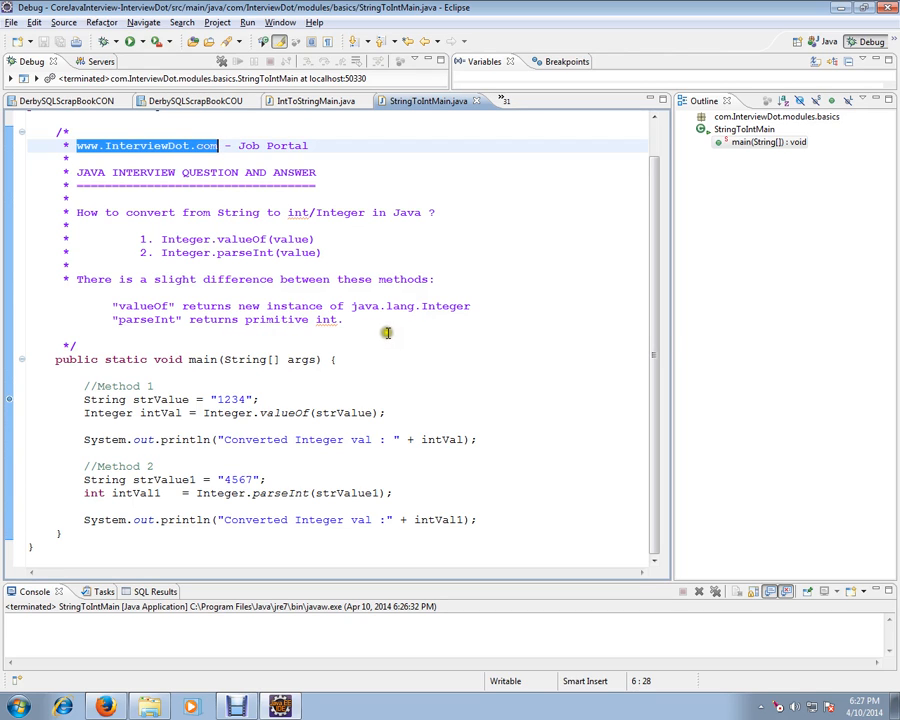
pyautogui.moveTo(262, 412)
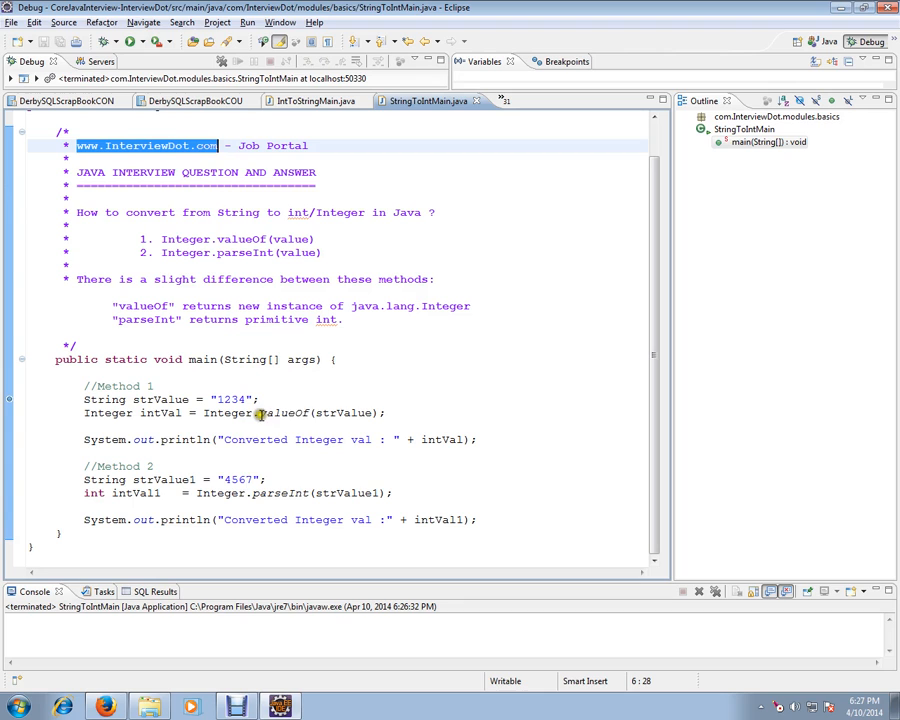
pyautogui.moveTo(368, 384)
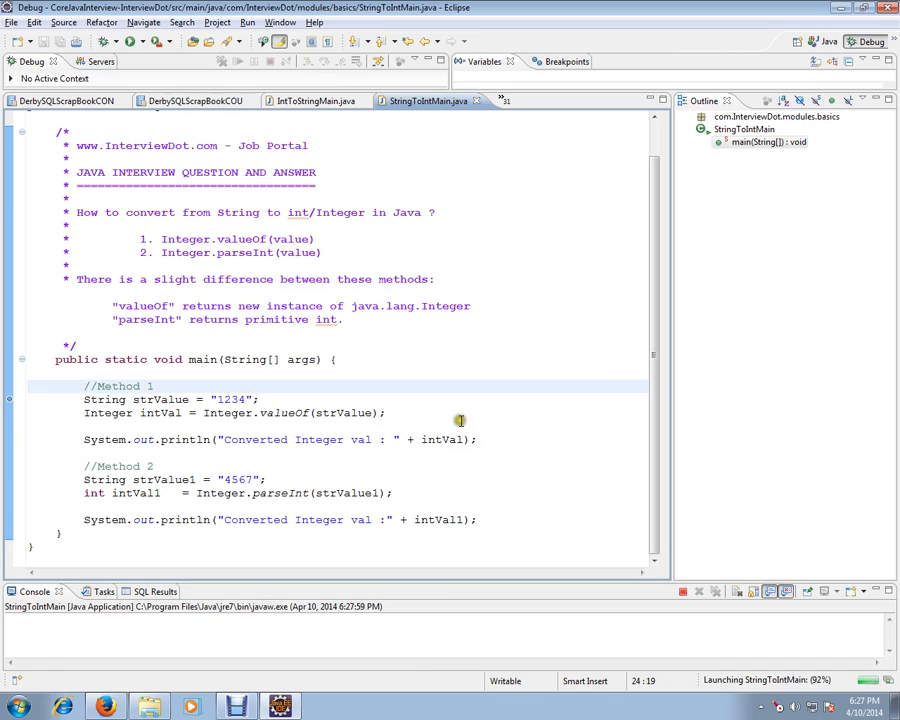
# Start the StringToIntMain debug session, suspending at the strValue assignment of "1234".
pyautogui.click(154, 386)
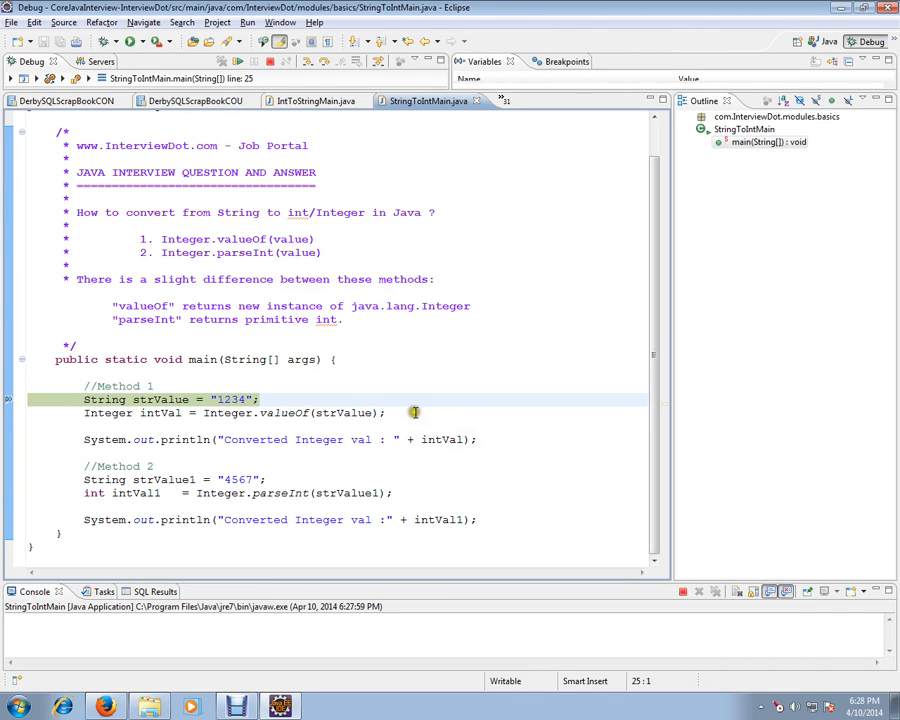
pyautogui.moveTo(336, 412)
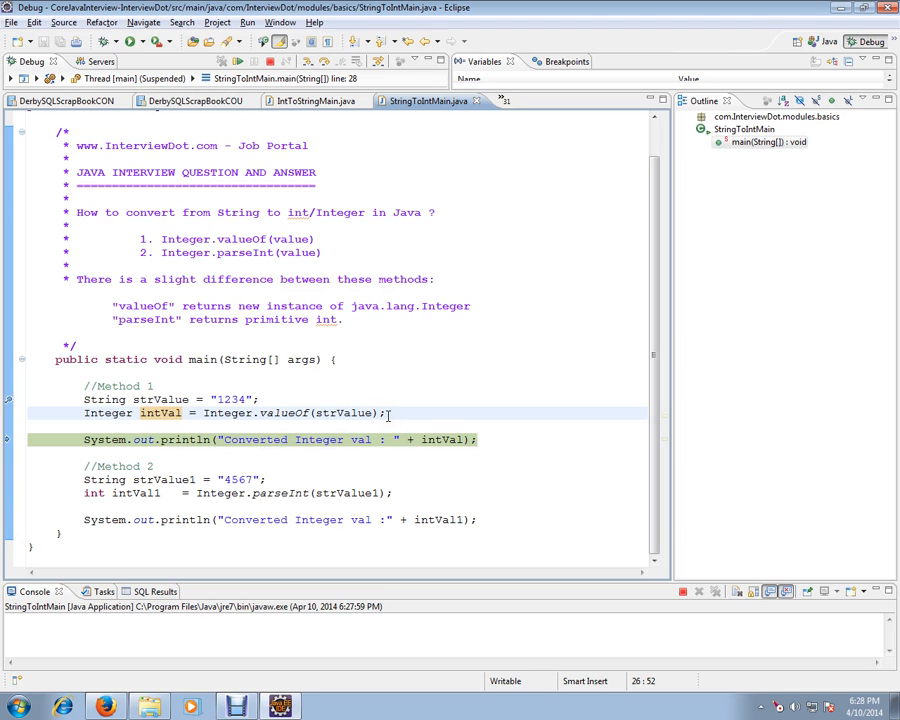
# Step over the println and strValue1 assignment so "Converted Integer val : 1234" prints, then highlight strValue1.
pyautogui.press('F6')
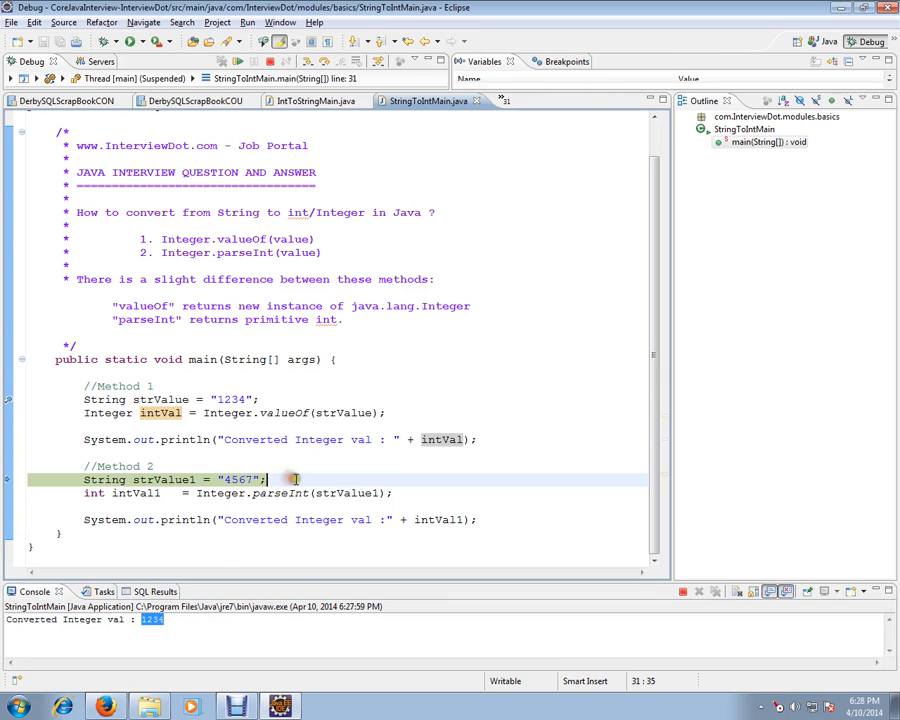
pyautogui.press('F6')
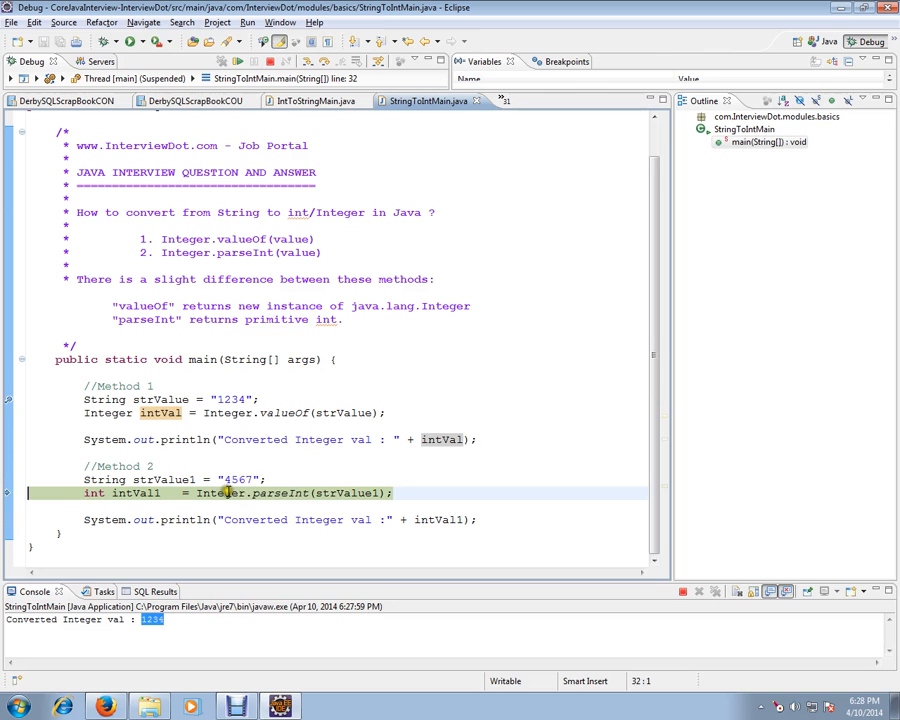
pyautogui.doubleClick(160, 480)
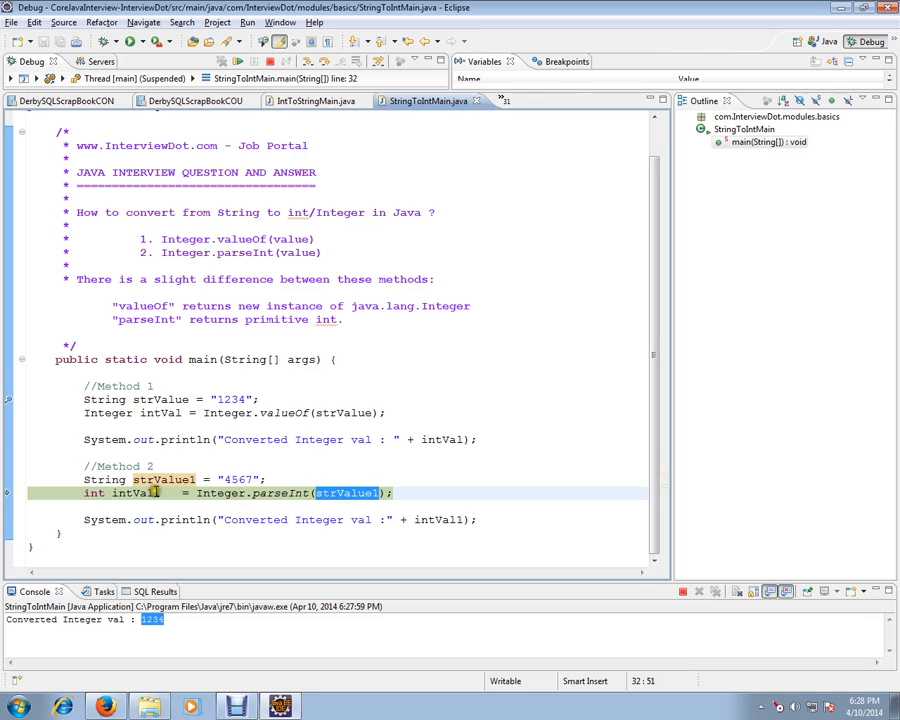
pyautogui.click(396, 492)
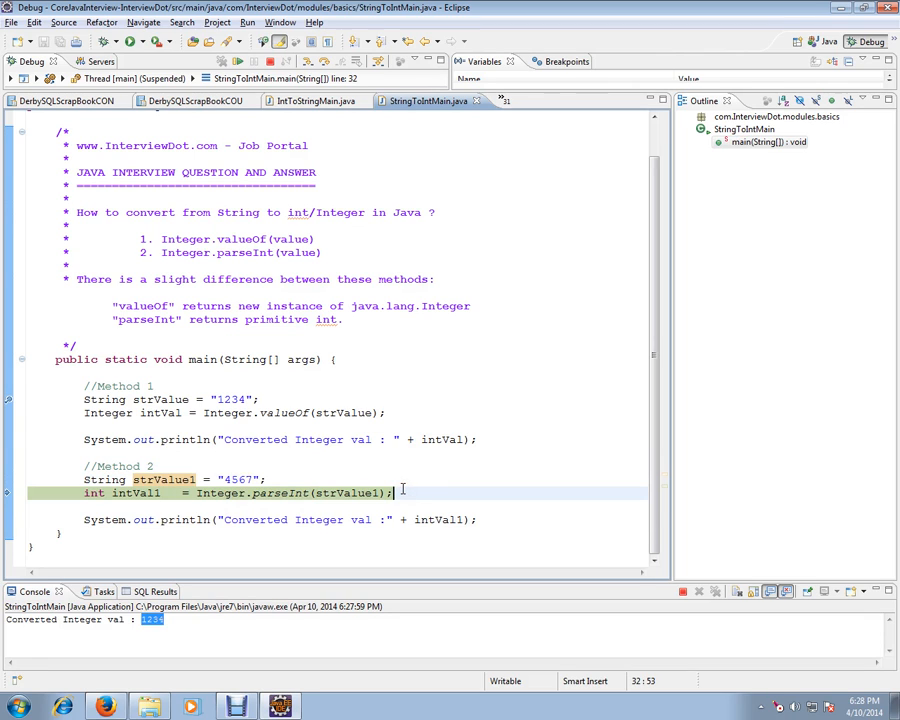